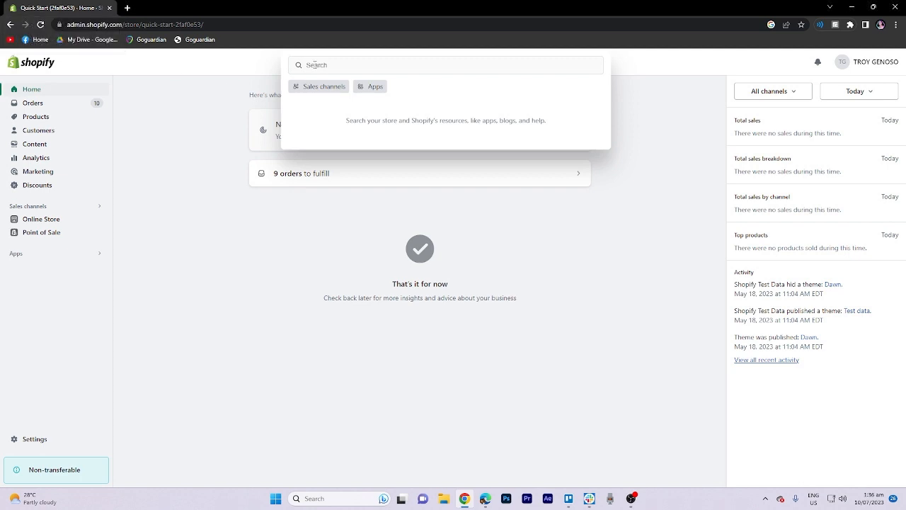
# Search the admin for 'drop', view the shipping settings result, and return to store home
pyautogui.write('dropshipping')
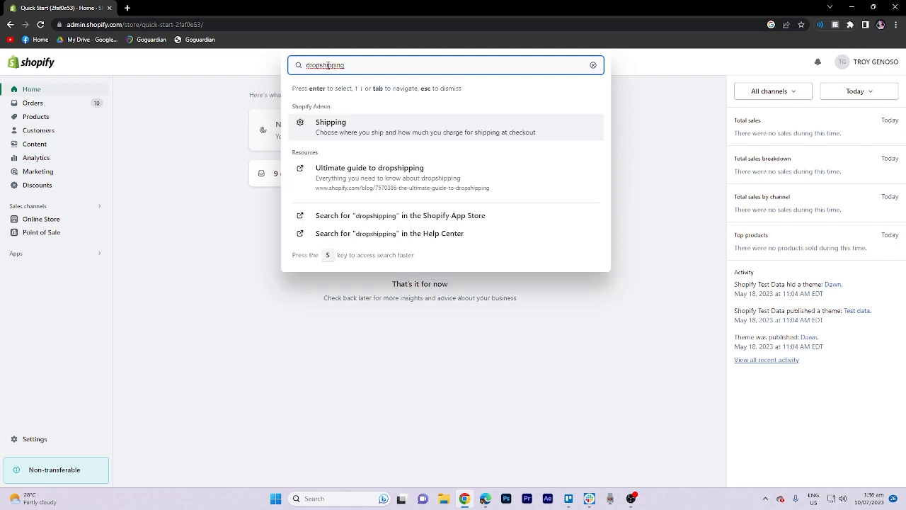
pyautogui.click(331, 127)
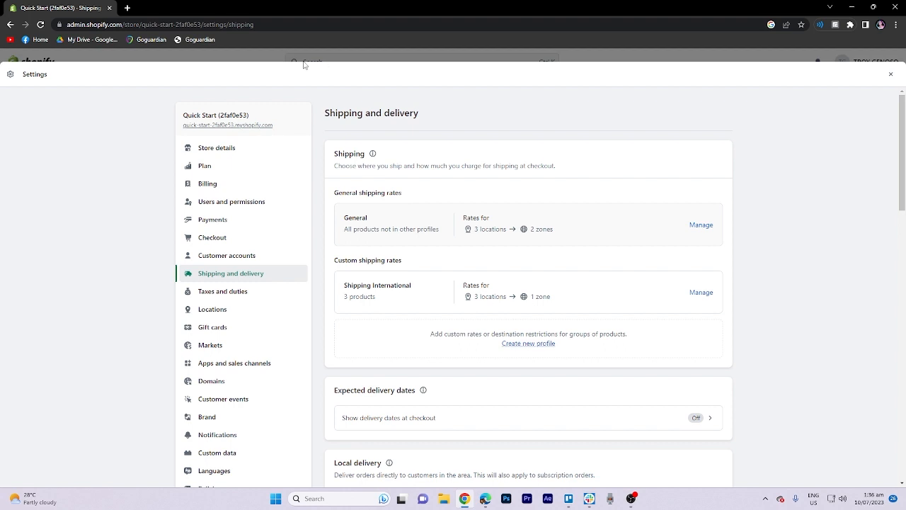
pyautogui.click(891, 74)
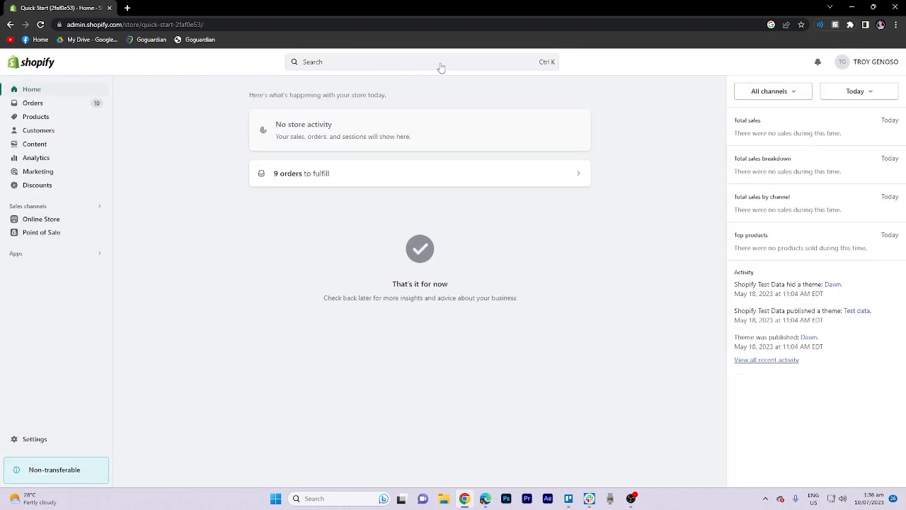
# From store search, add the DSers-AliExpress Dropshipping app to the store
pyautogui.click(424, 62)
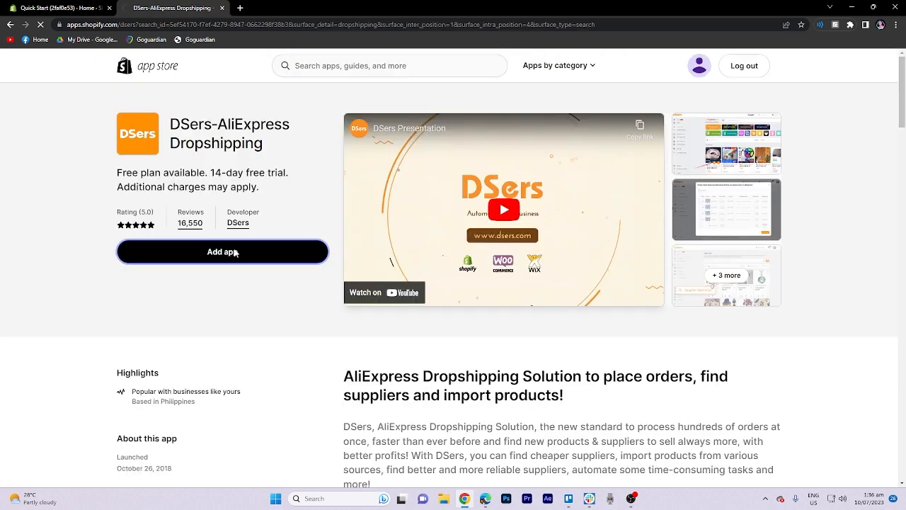
pyautogui.click(222, 252)
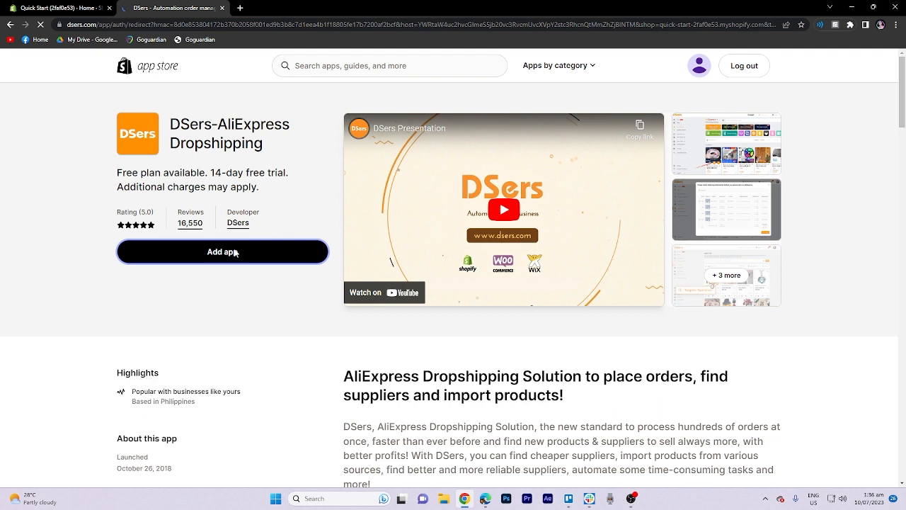
pyautogui.click(222, 251)
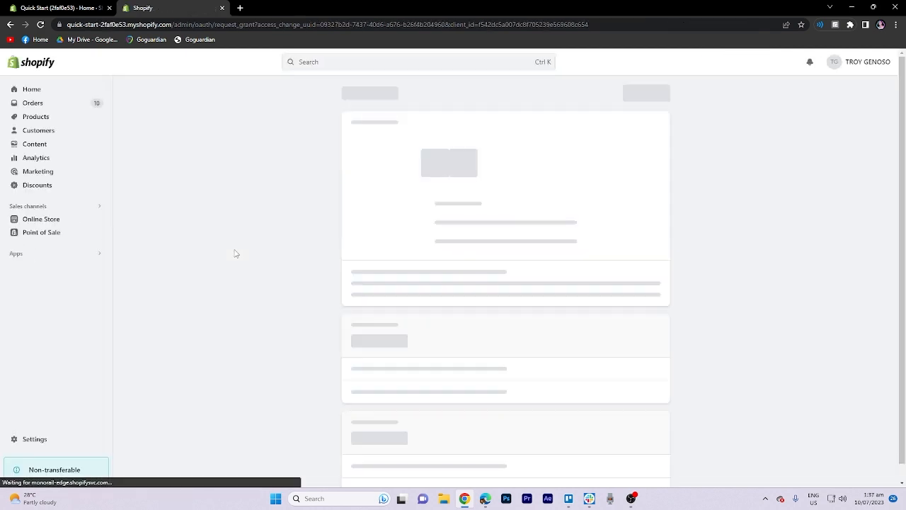